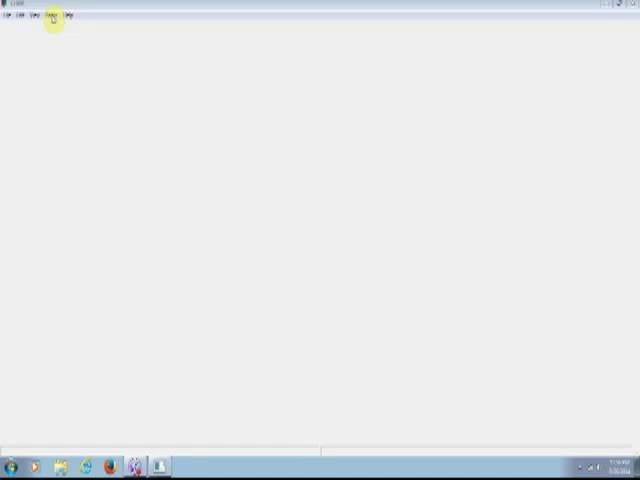
# Open the saved radio image file from the Documents library via File > Open.
pyautogui.click(52, 16)
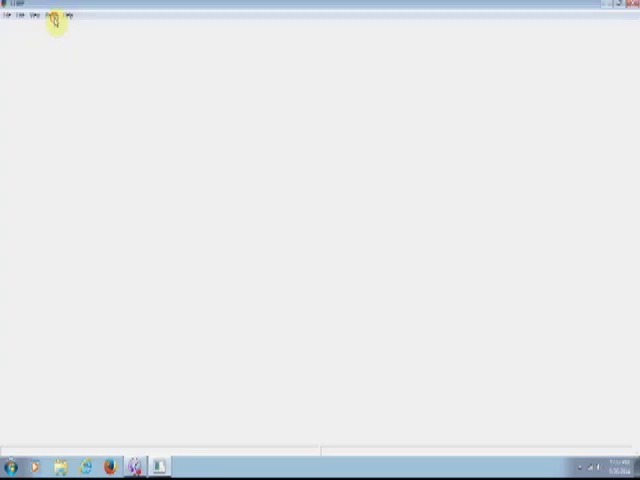
pyautogui.click(56, 16)
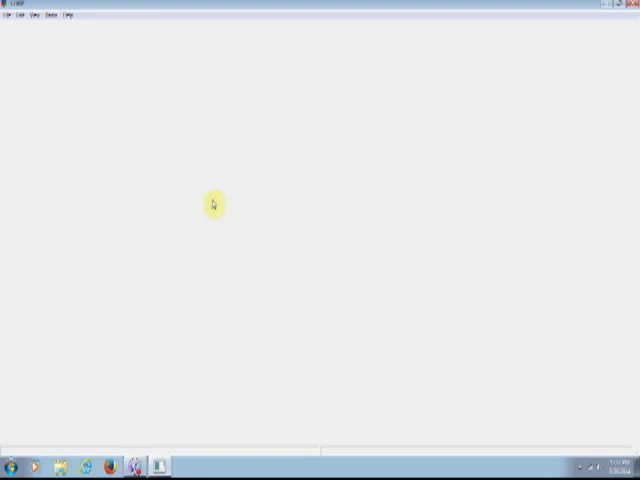
pyautogui.click(8, 14)
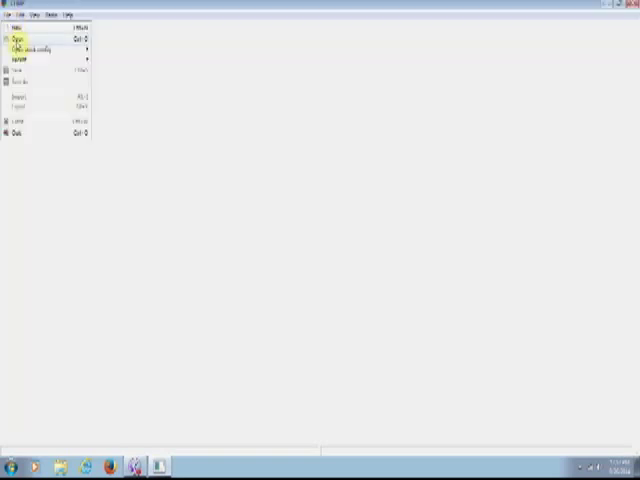
pyautogui.click(20, 40)
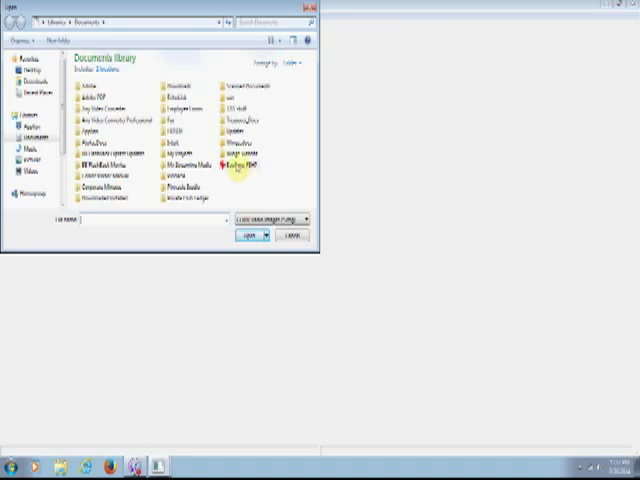
pyautogui.click(248, 236)
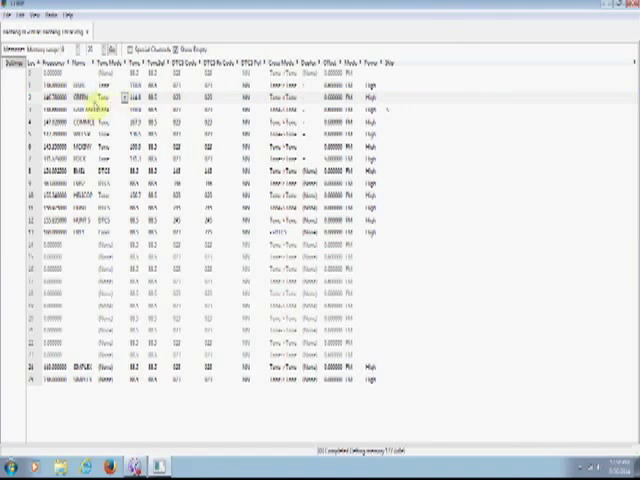
pyautogui.click(78, 100)
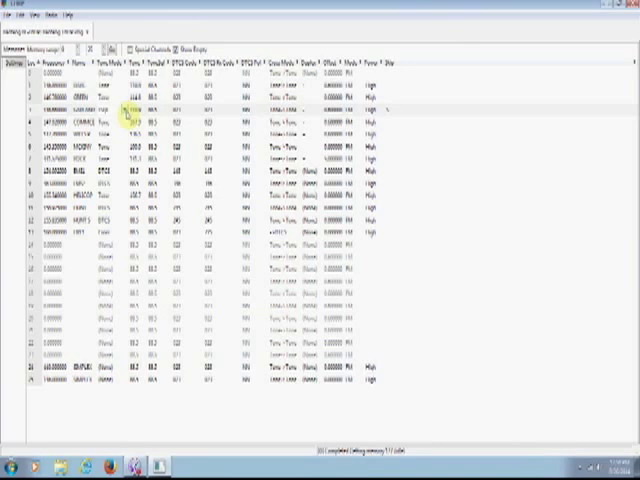
pyautogui.click(122, 108)
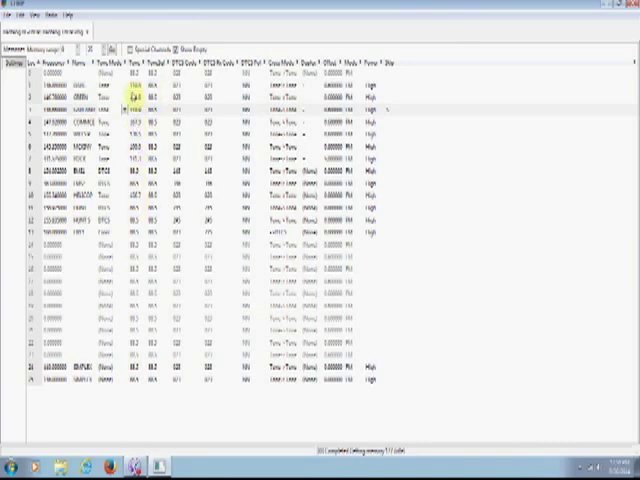
pyautogui.click(144, 108)
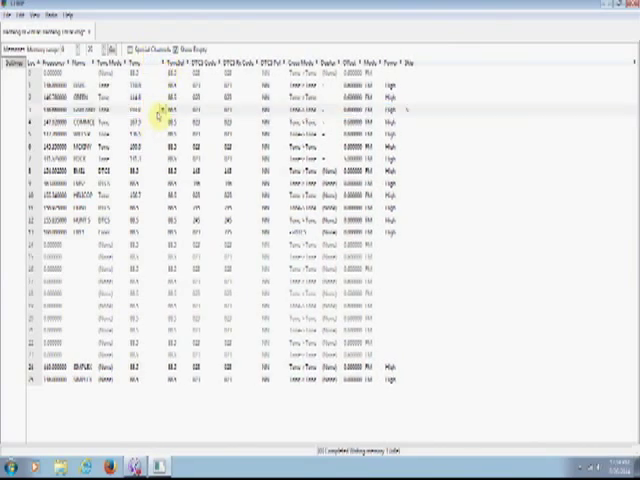
pyautogui.click(158, 108)
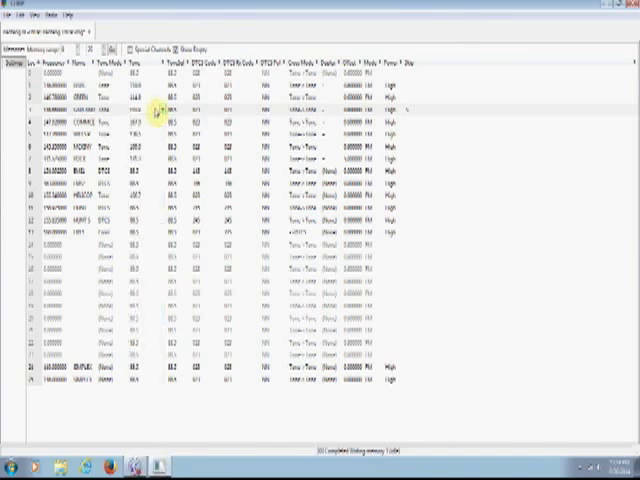
pyautogui.moveTo(508, 180)
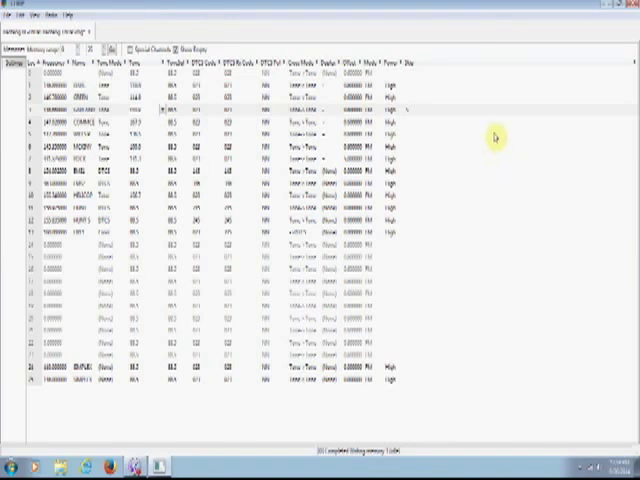
pyautogui.moveTo(436, 56)
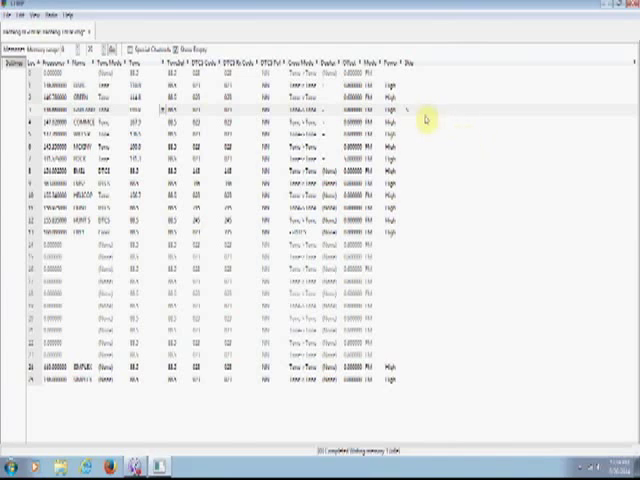
pyautogui.moveTo(410, 116)
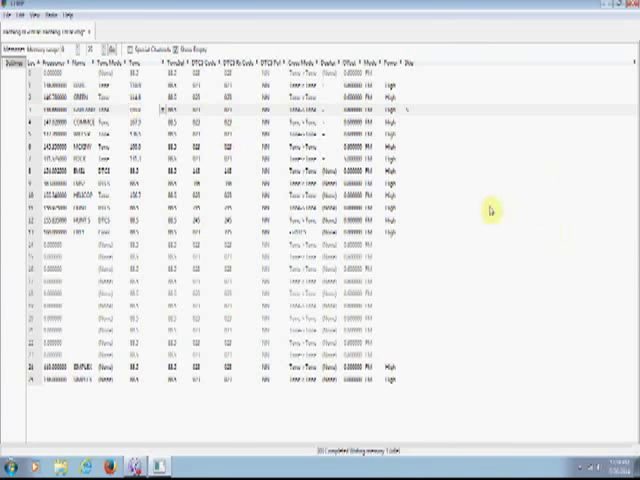
pyautogui.moveTo(412, 162)
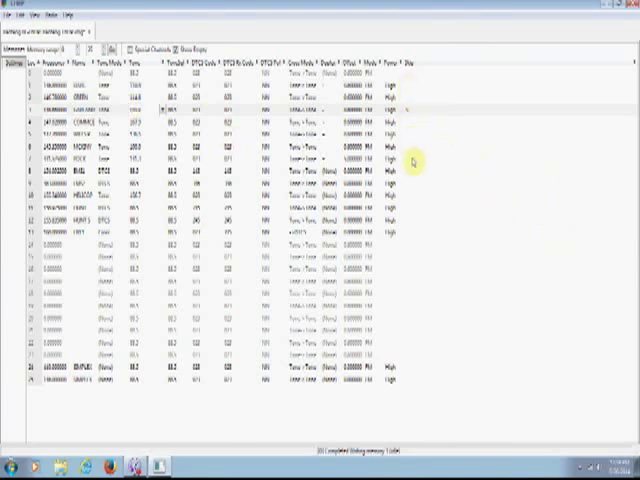
pyautogui.moveTo(404, 98)
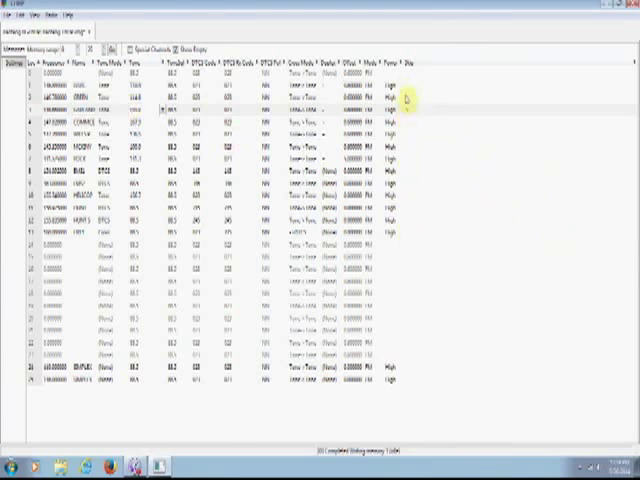
pyautogui.click(410, 88)
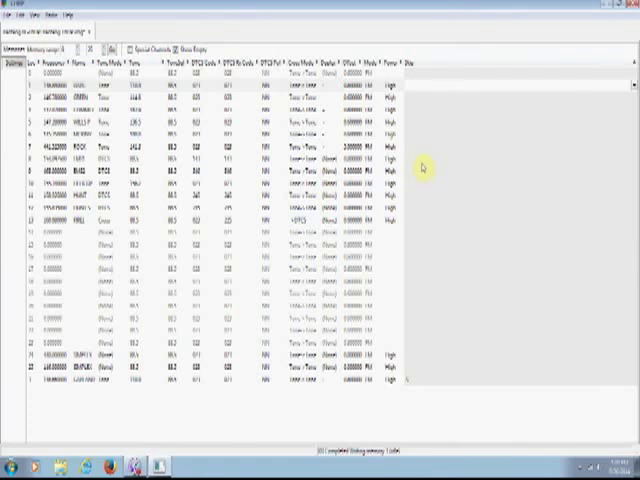
pyautogui.moveTo(436, 144)
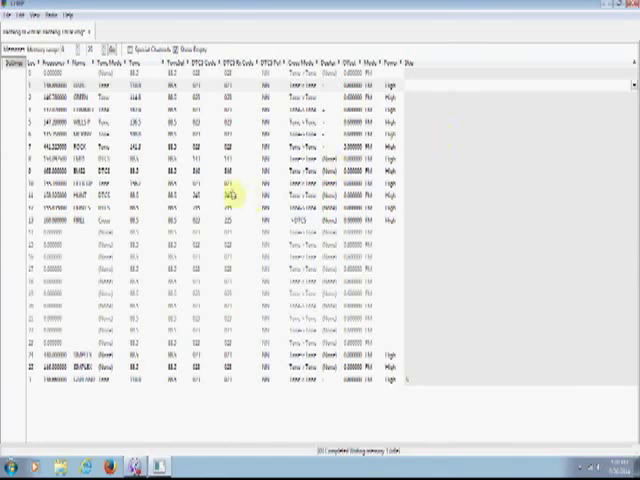
pyautogui.moveTo(410, 144)
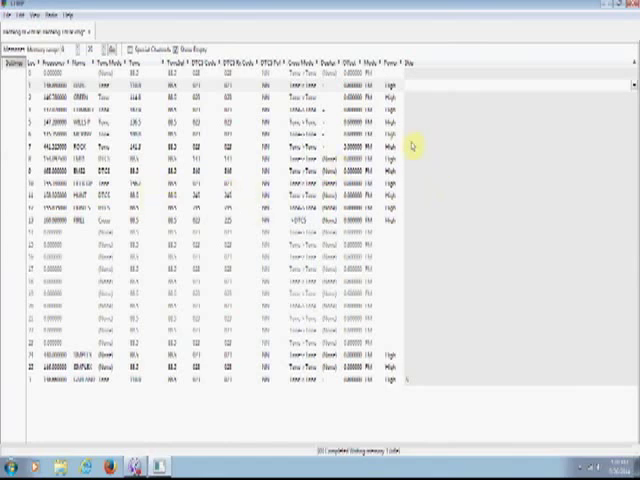
pyautogui.moveTo(428, 176)
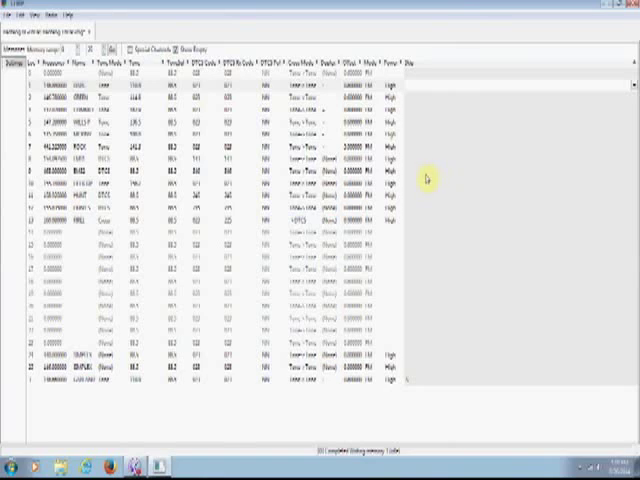
pyautogui.moveTo(424, 172)
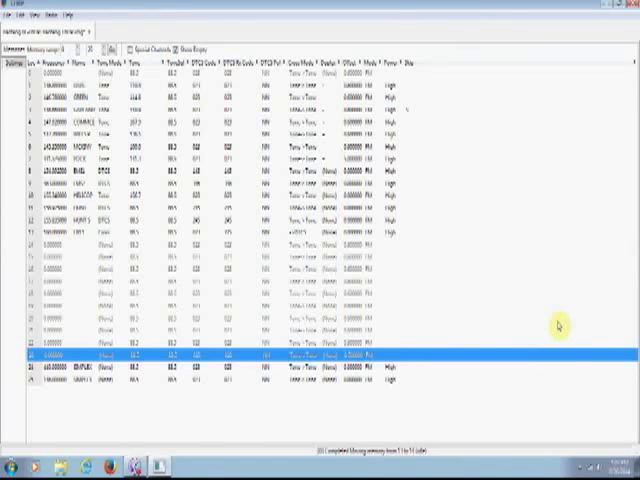
pyautogui.moveTo(558, 318)
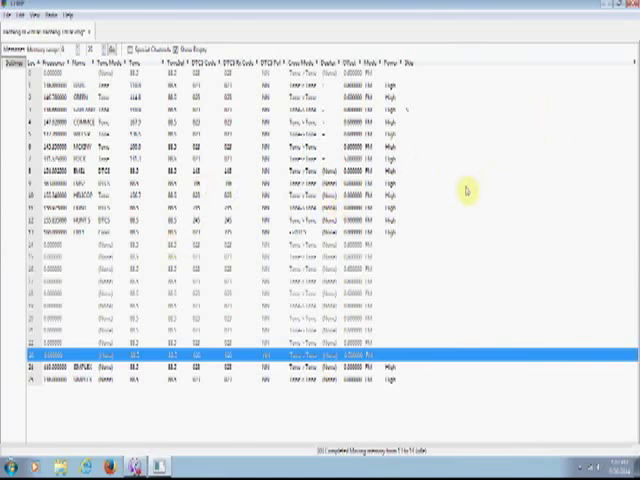
pyautogui.moveTo(508, 176)
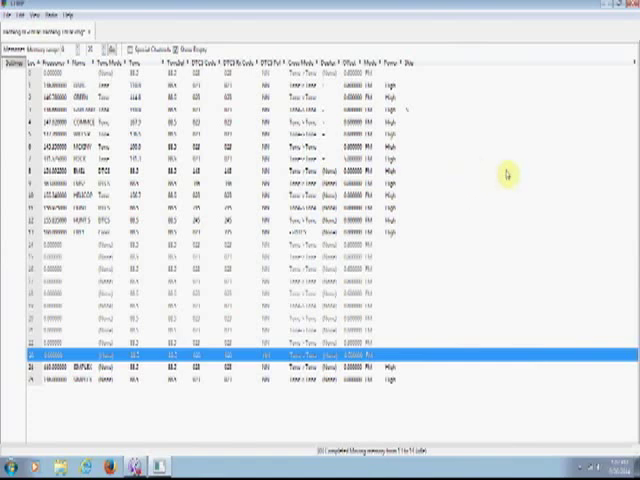
pyautogui.moveTo(520, 156)
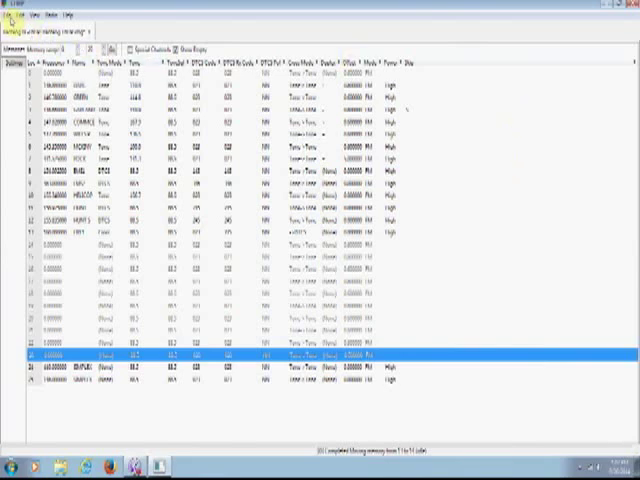
pyautogui.click(8, 14)
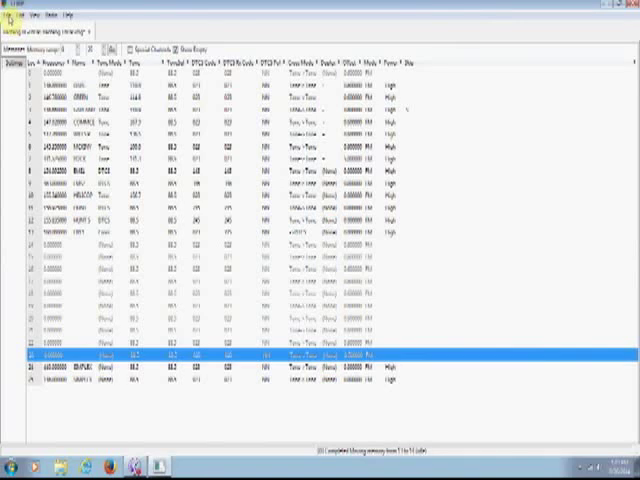
pyautogui.click(10, 16)
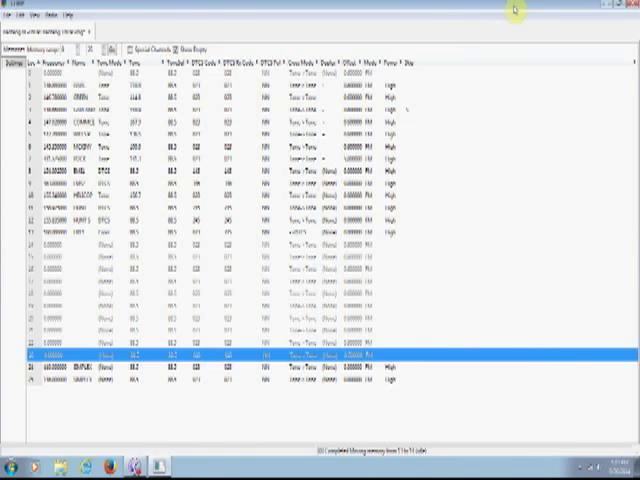
pyautogui.moveTo(500, 268)
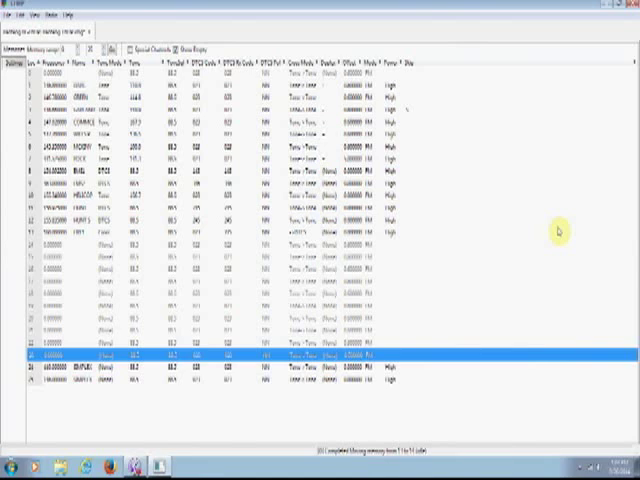
pyautogui.moveTo(518, 304)
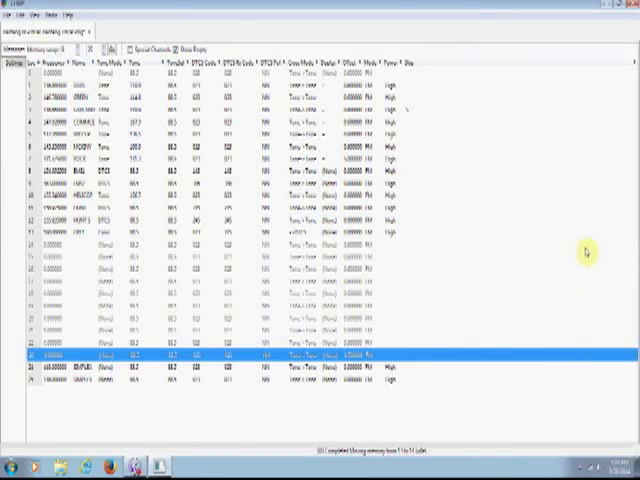
pyautogui.moveTo(288, 104)
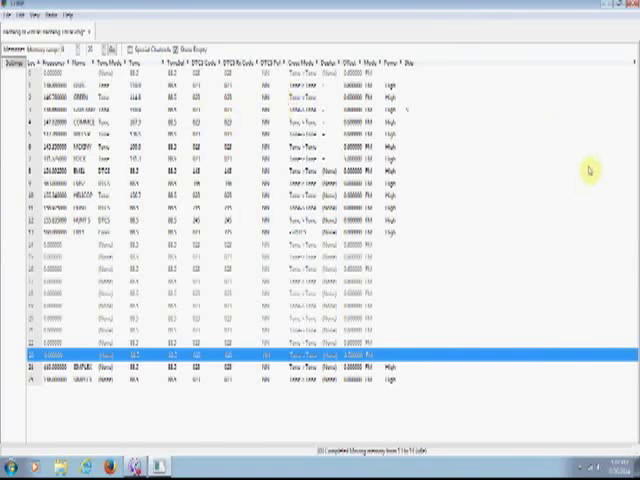
pyautogui.moveTo(584, 170)
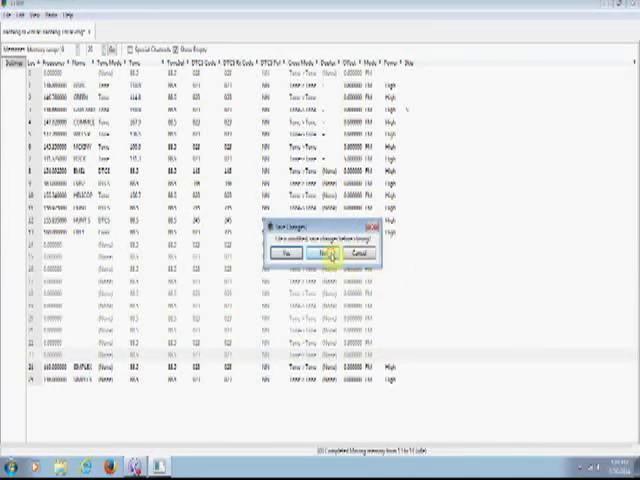
# Answer the unsaved-changes prompt so CHIRP closes to the desktop.
pyautogui.click(316, 252)
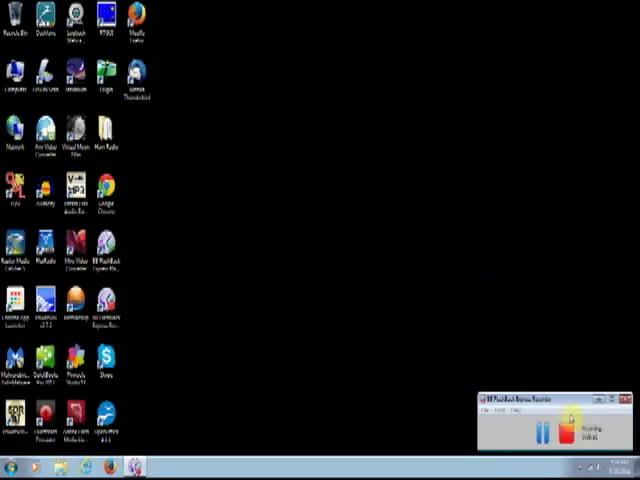